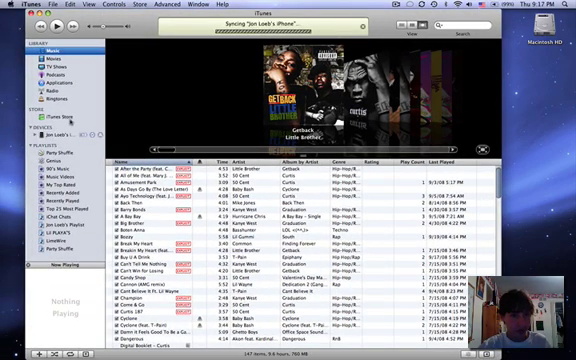
Run Check for Update on the connected iPhone, acknowledge it is current, and quit iTunes.
click(62, 136)
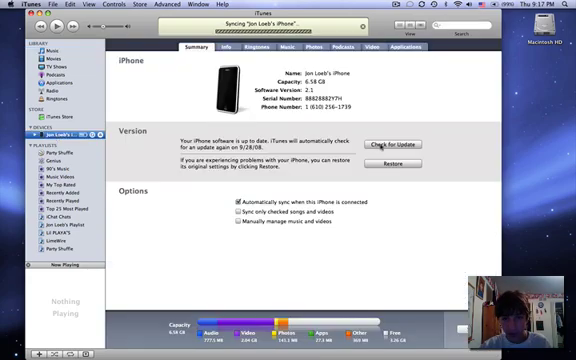
click(396, 144)
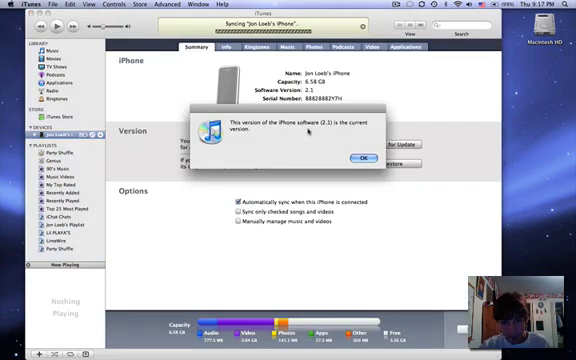
click(362, 156)
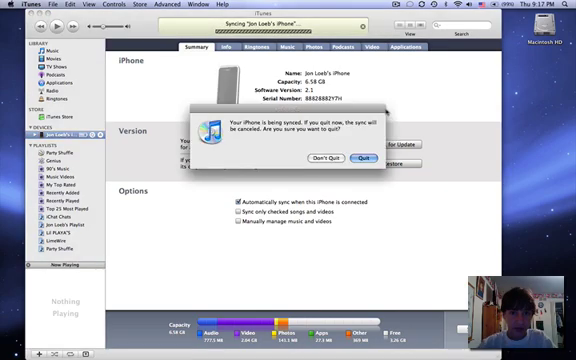
click(368, 156)
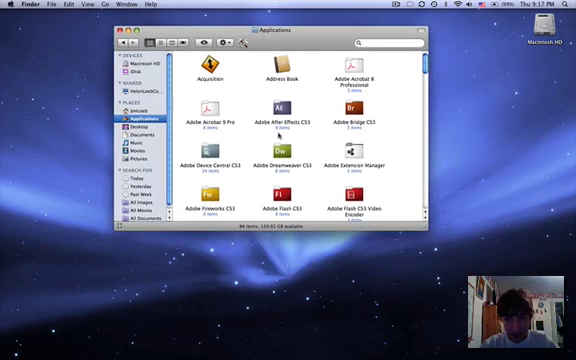
Scroll down the Applications icon view to locate QuickPwn.
scroll(down, 3)
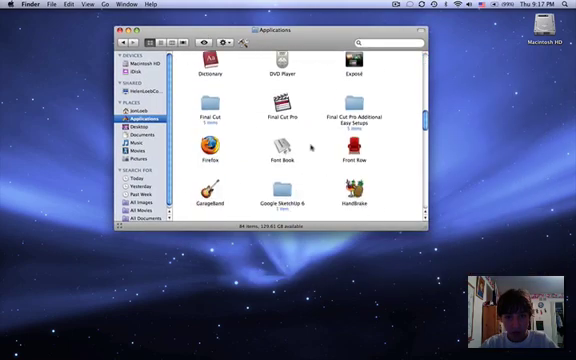
scroll(down, 3)
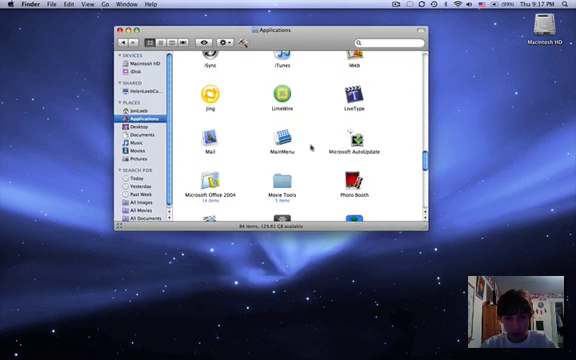
scroll(down, 3)
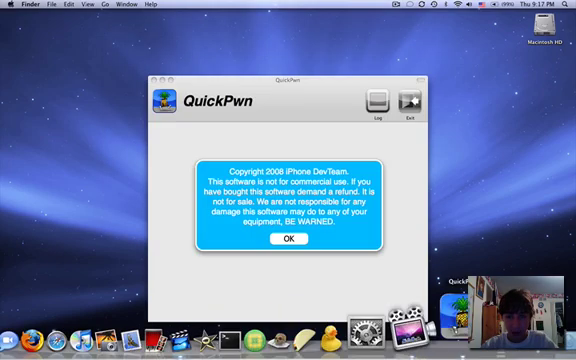
Accept the no-warranty and connect-device notices and select iPhone 3G as the target.
click(288, 240)
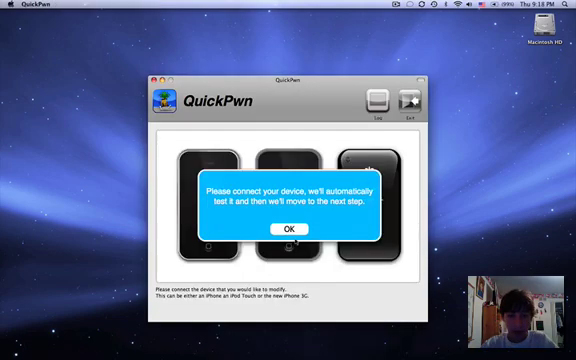
click(288, 230)
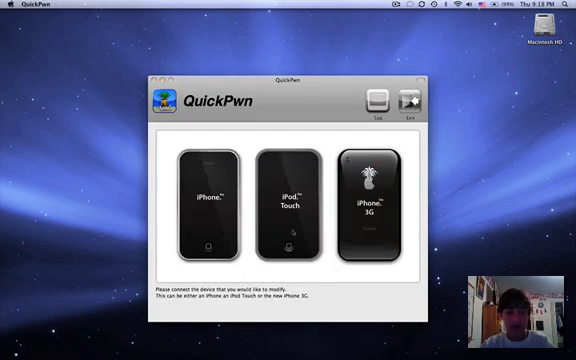
click(372, 204)
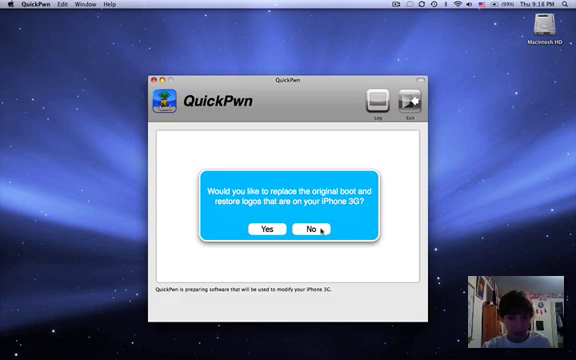
Answer No to restoring the original boot and restore logos.
click(296, 232)
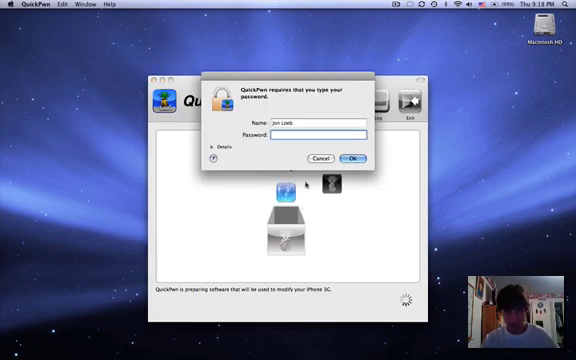
Enter the administrator password and confirm it so Building IPSW begins.
text(••••)
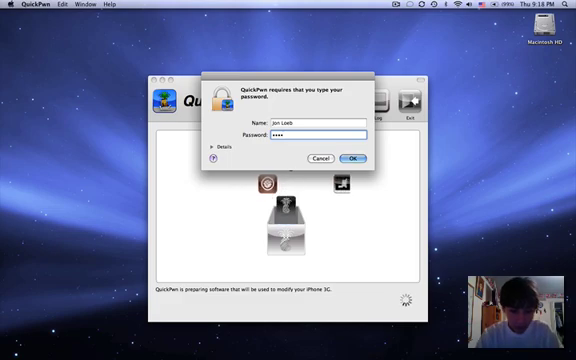
click(356, 158)
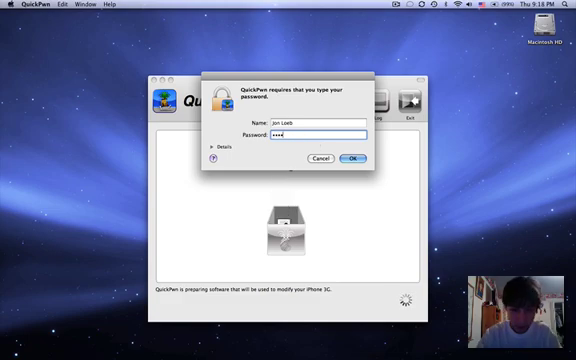
click(358, 158)
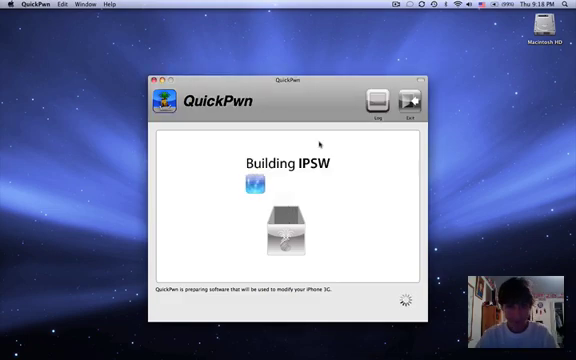